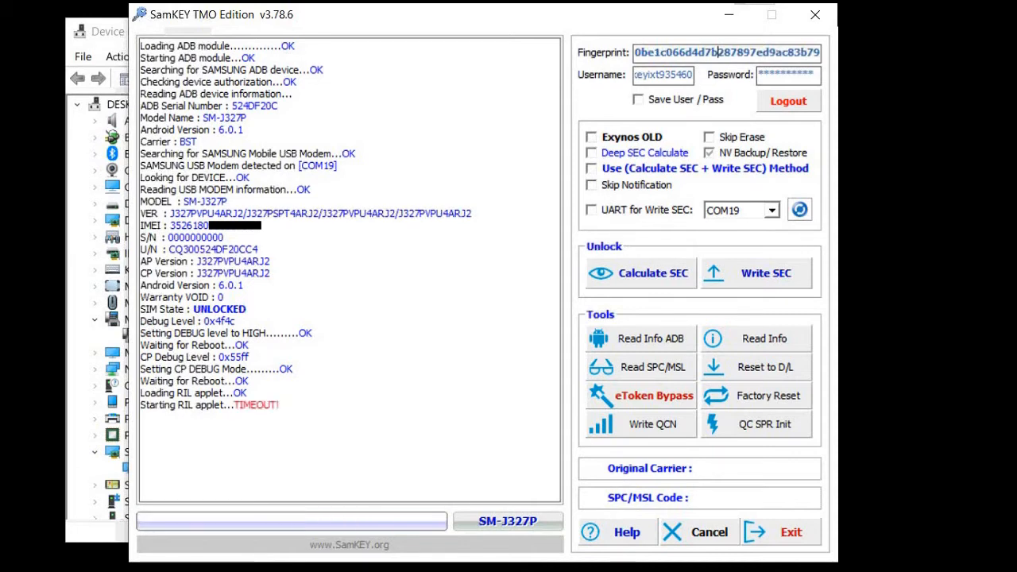
{"action": "mouse_move", "coordinate": [438, 314]}
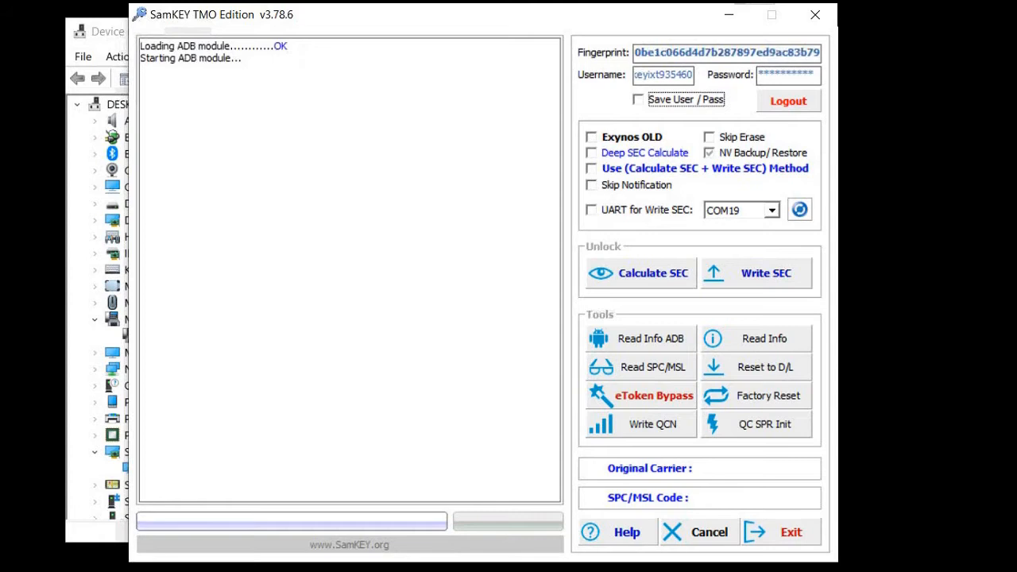
{"action": "left_click", "coordinate": [649, 338]}
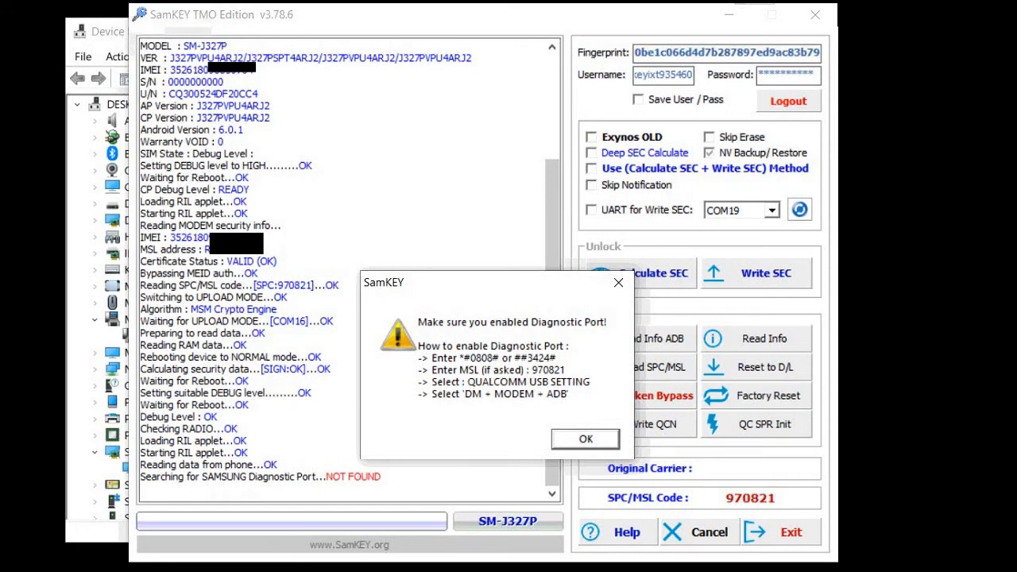
{"action": "mouse_move", "coordinate": [86, 462]}
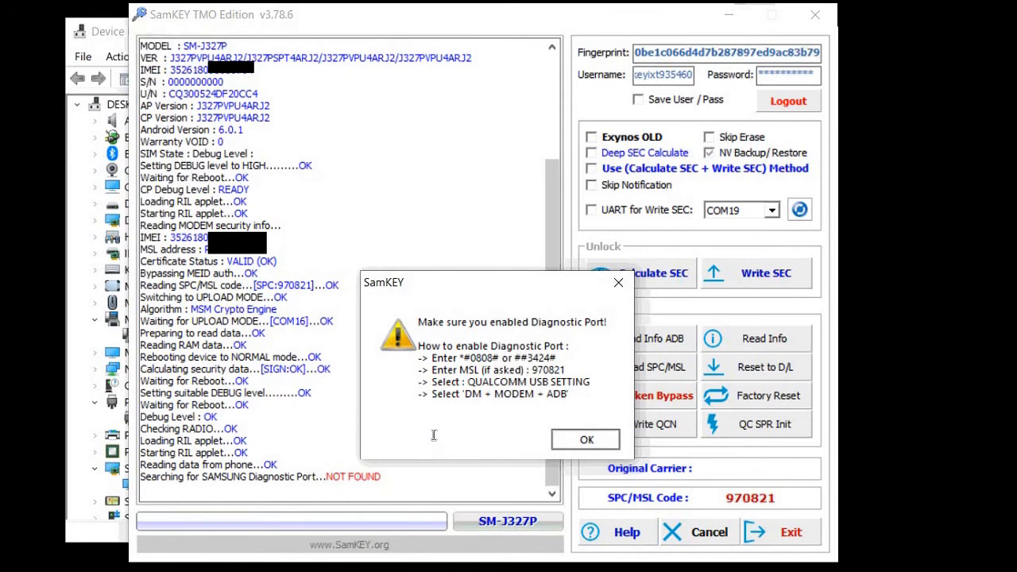
- Dismiss the SamKEY Diagnostic Port instructions message with OK
{"action": "left_click", "coordinate": [586, 440]}
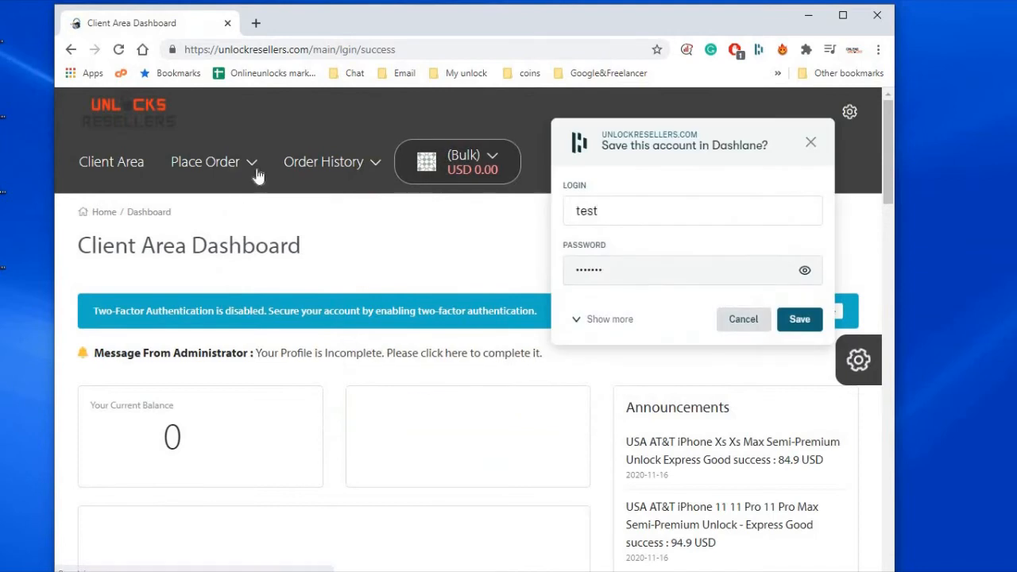
- Start a Server Services order and pick the SamKey TMO 10 Credits package
{"action": "left_click", "coordinate": [205, 161]}
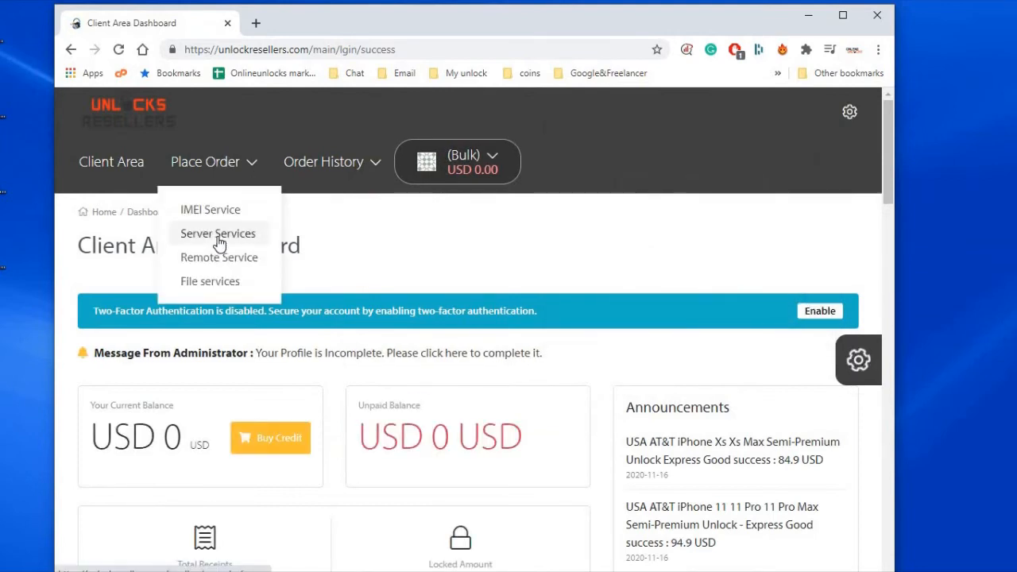
{"action": "left_click", "coordinate": [218, 233]}
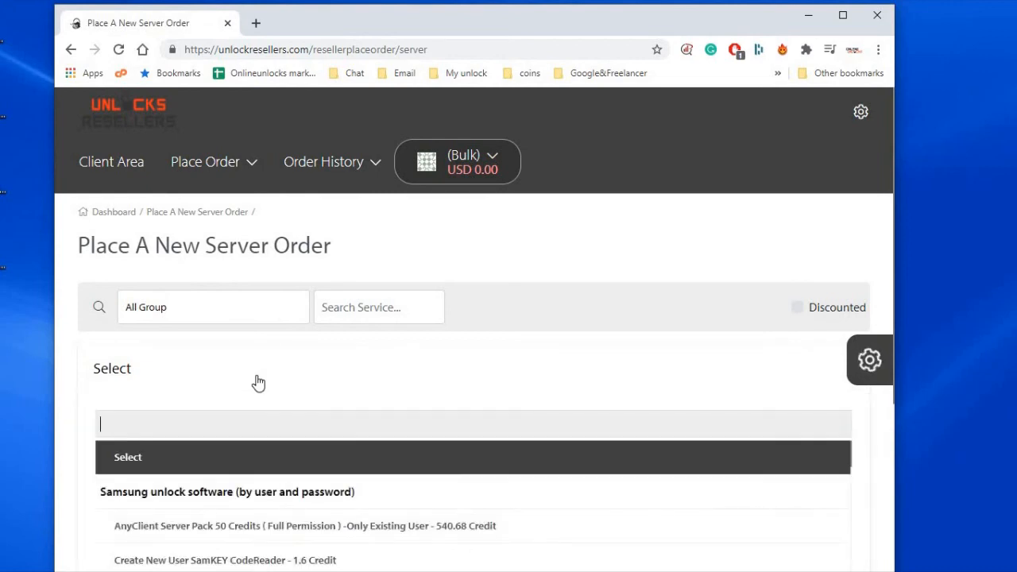
{"action": "type", "text": "samkey"}
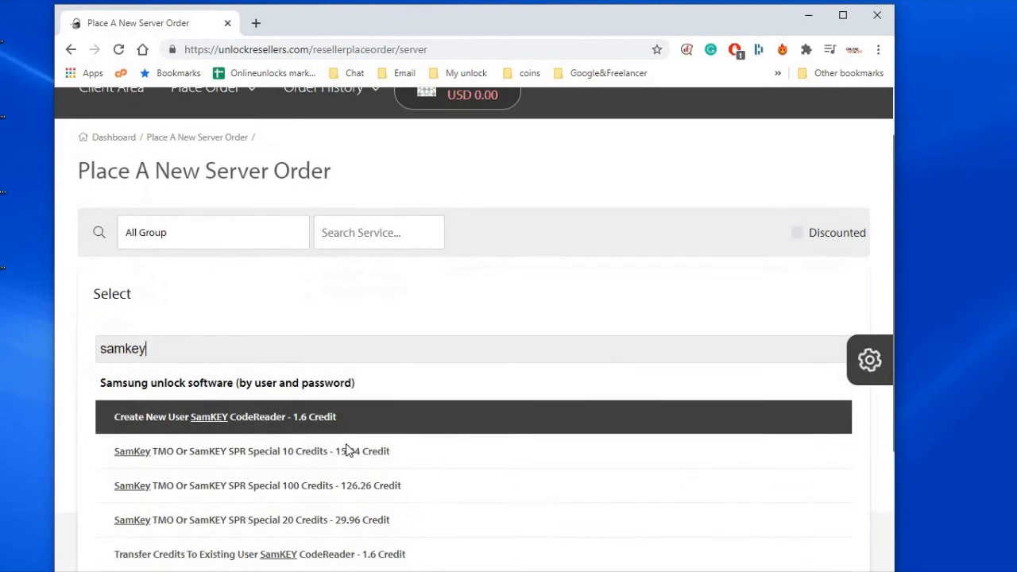
{"action": "left_click", "coordinate": [251, 451]}
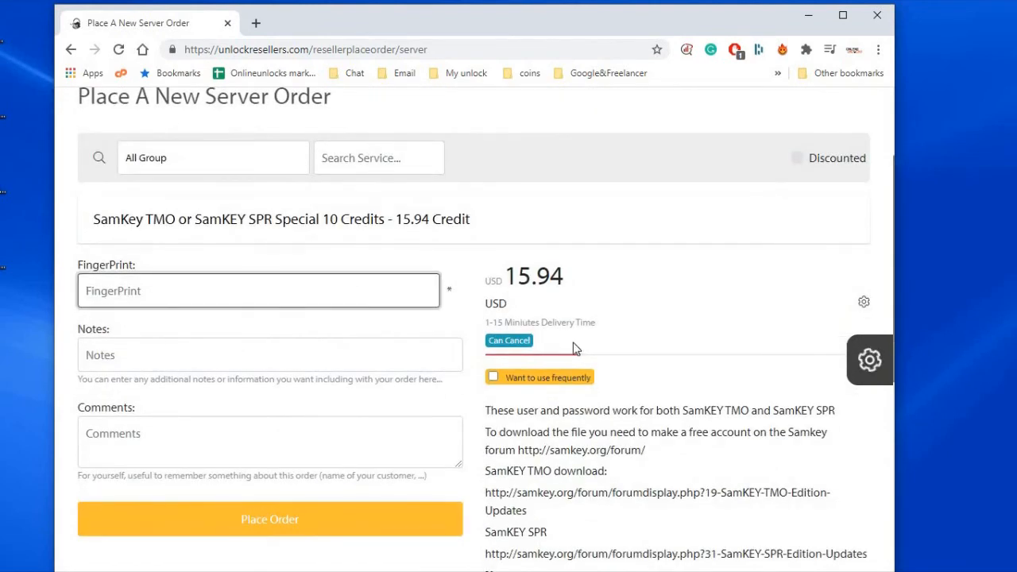
- Open the samkey.org/forum link from the order instructions in a new tab
{"action": "scroll", "scroll_direction": "down", "scroll_amount": 3}
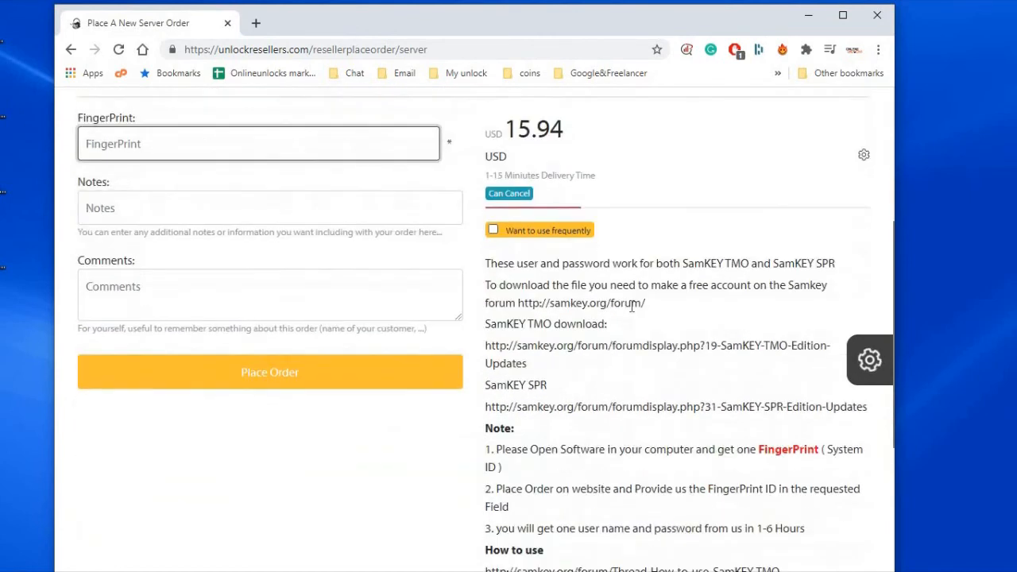
{"action": "left_click_drag", "start_coordinate": [486, 282], "coordinate": [646, 300]}
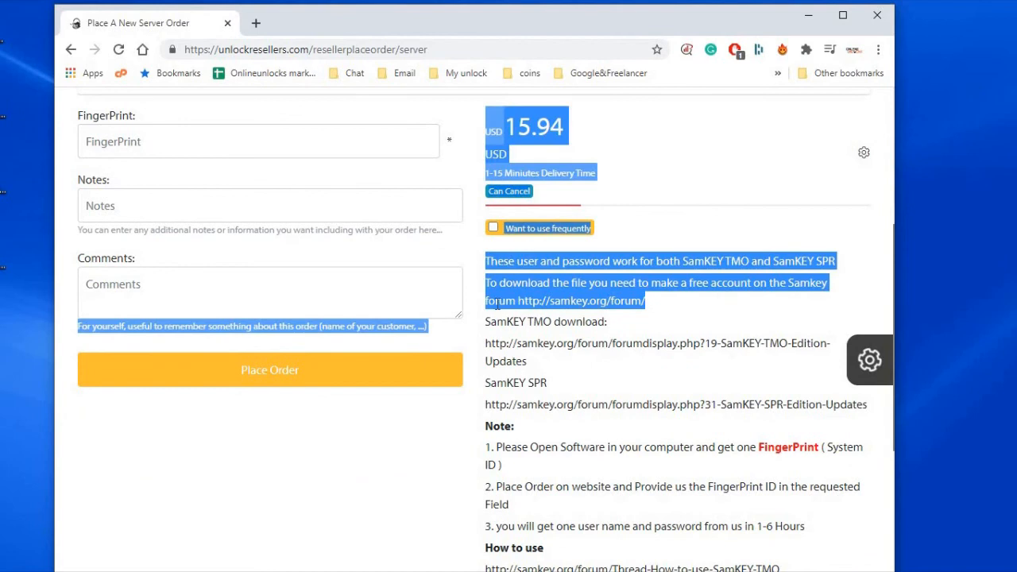
{"action": "right_click", "coordinate": [565, 300]}
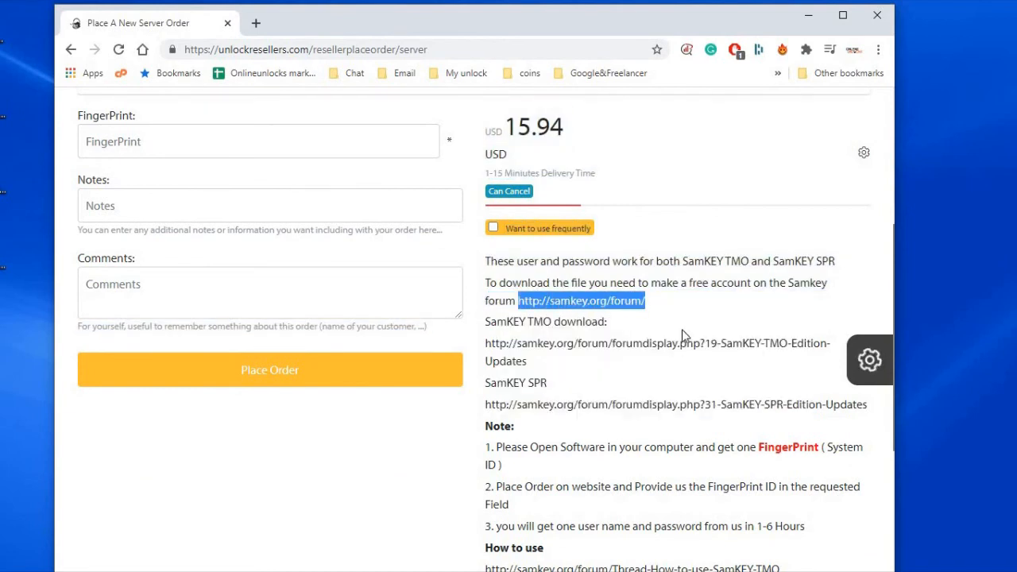
{"action": "left_click", "coordinate": [581, 300]}
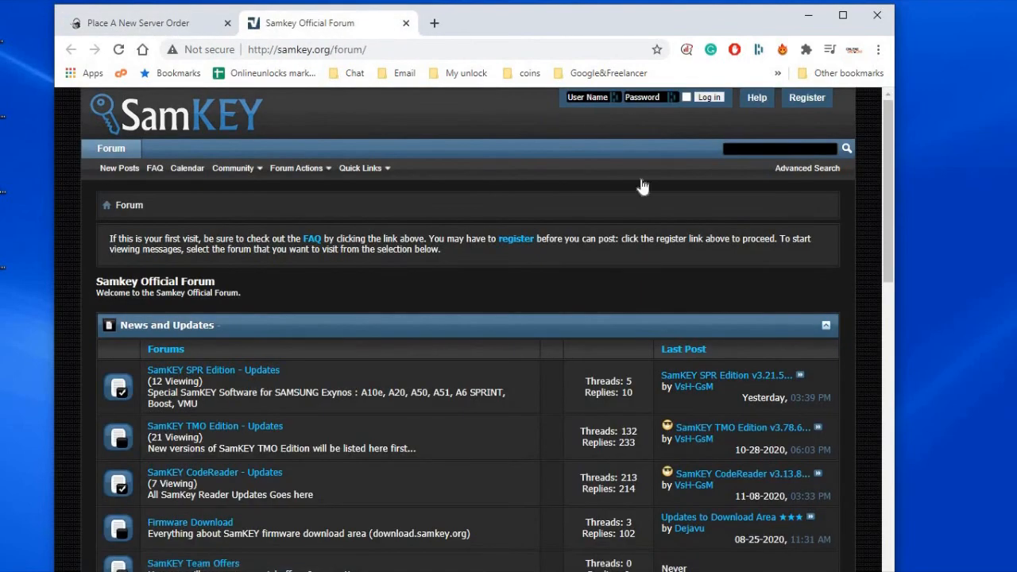
- Log in and open the SamKEY SPR Edition v3.21.5 thread's download links
{"action": "left_click", "coordinate": [707, 97]}
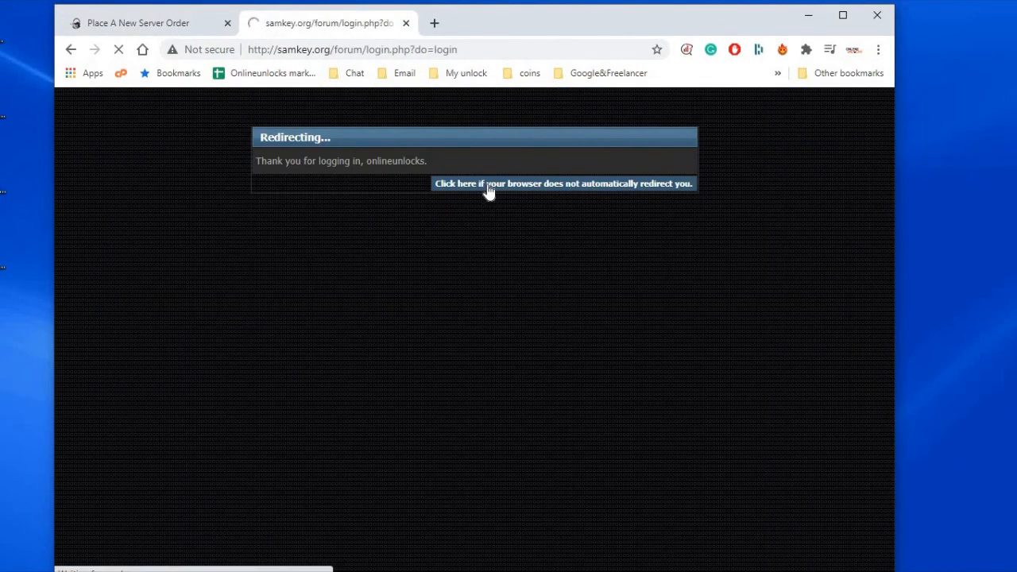
{"action": "left_click", "coordinate": [562, 184]}
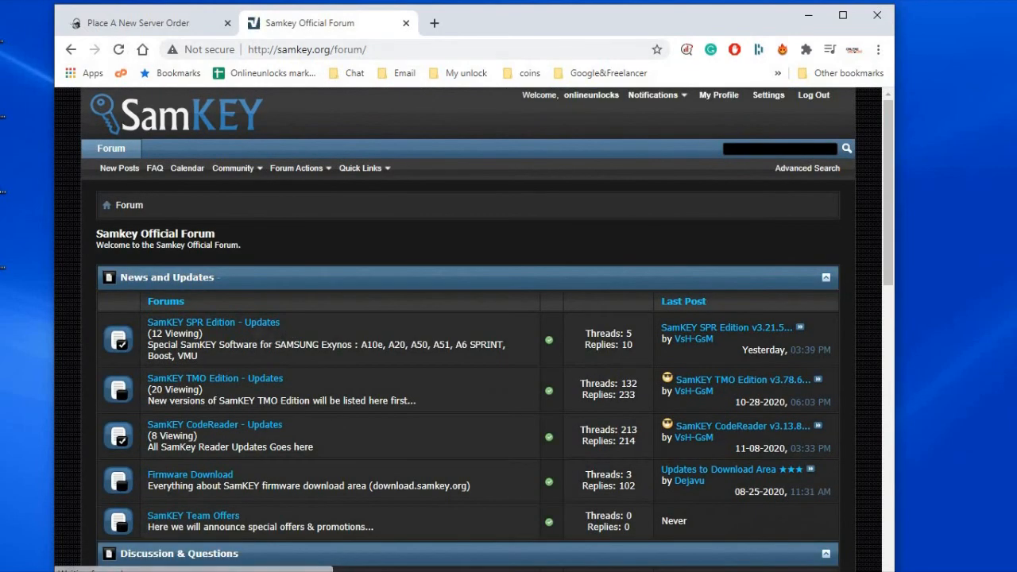
{"action": "left_click", "coordinate": [213, 321]}
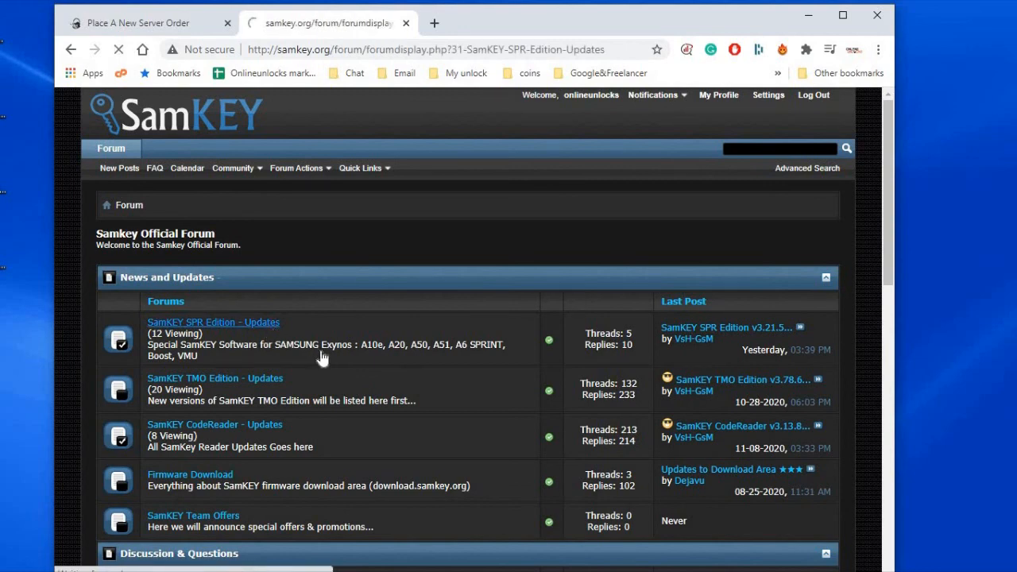
{"action": "left_click", "coordinate": [213, 322]}
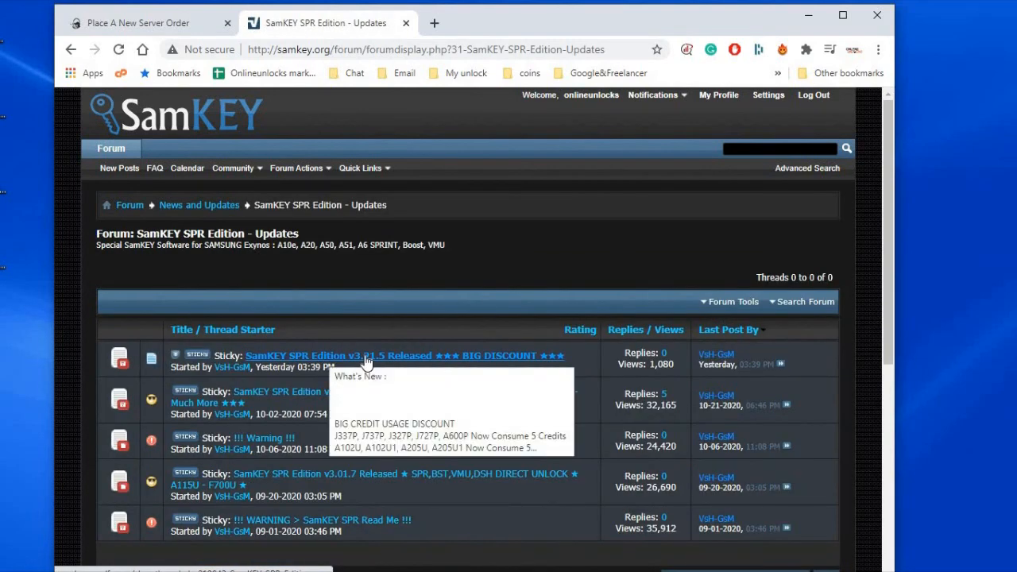
{"action": "left_click", "coordinate": [405, 356]}
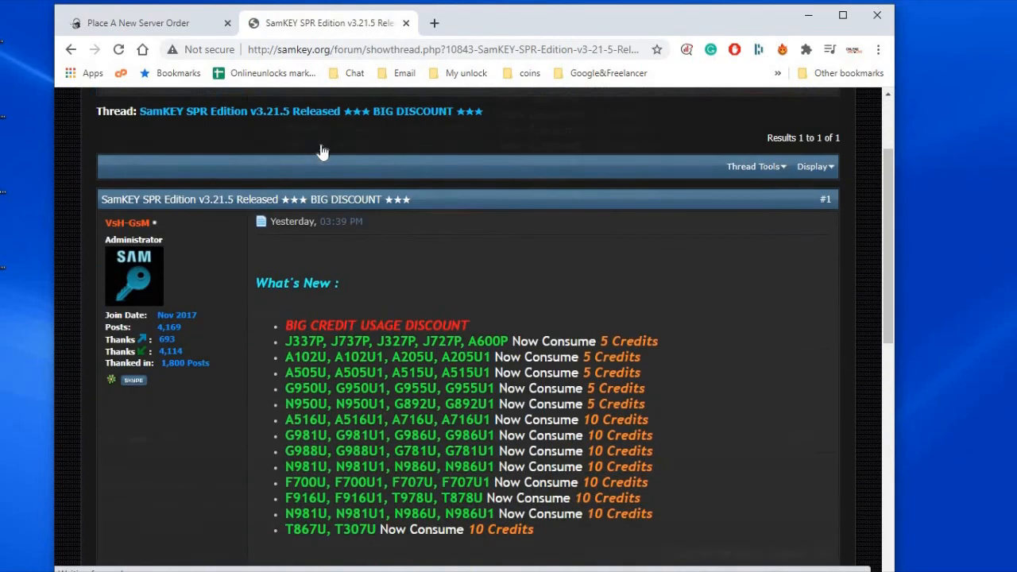
{"action": "scroll", "scroll_direction": "down", "scroll_amount": 3}
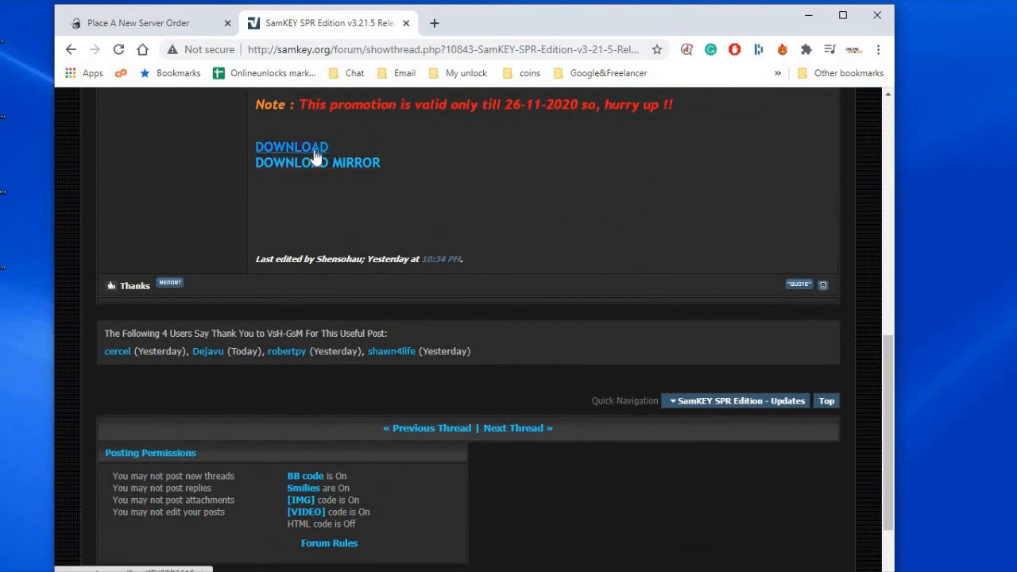